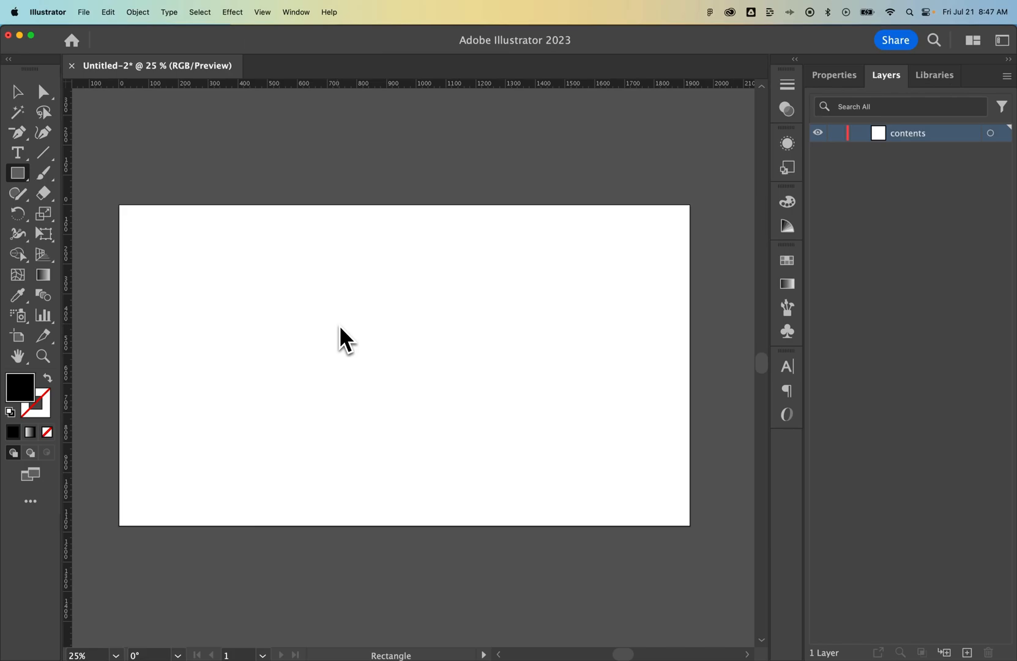
{"action": "mouse_move", "coordinate": [327, 328]}
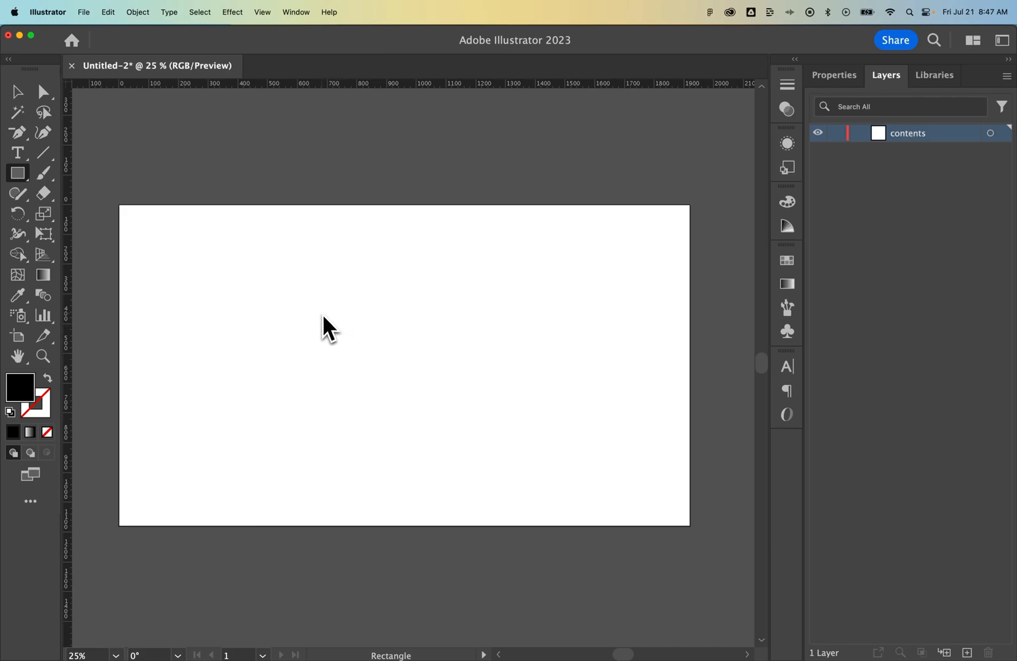
{"action": "mouse_move", "coordinate": [73, 212]}
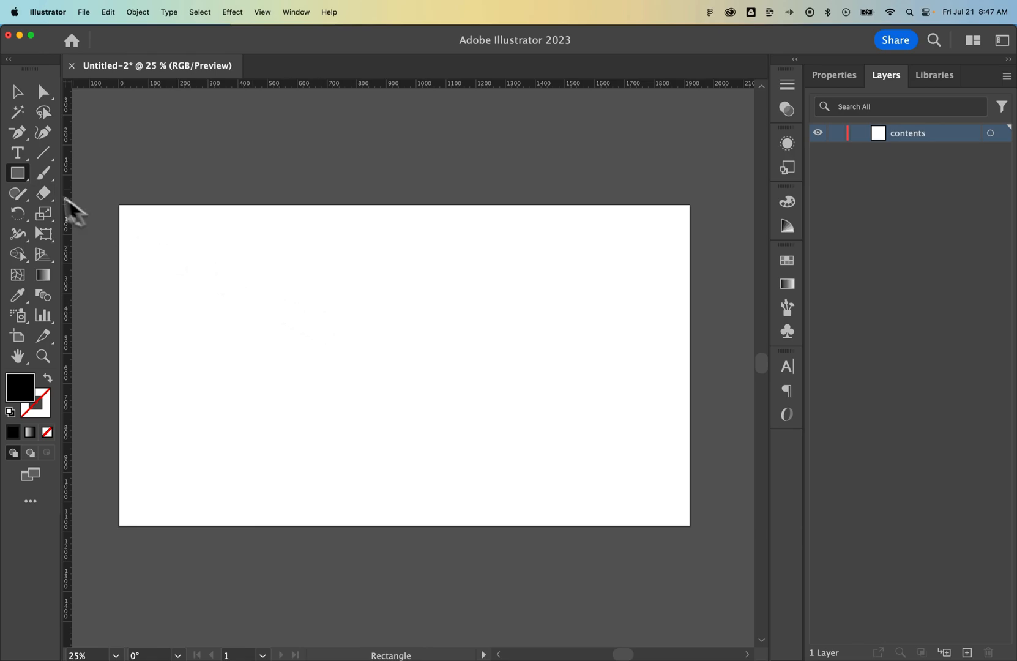
- Confirm the Advanced toolbar in Edit Toolbar and reveal the Rectangle Tool's shape flyout
{"action": "left_click", "coordinate": [17, 172]}
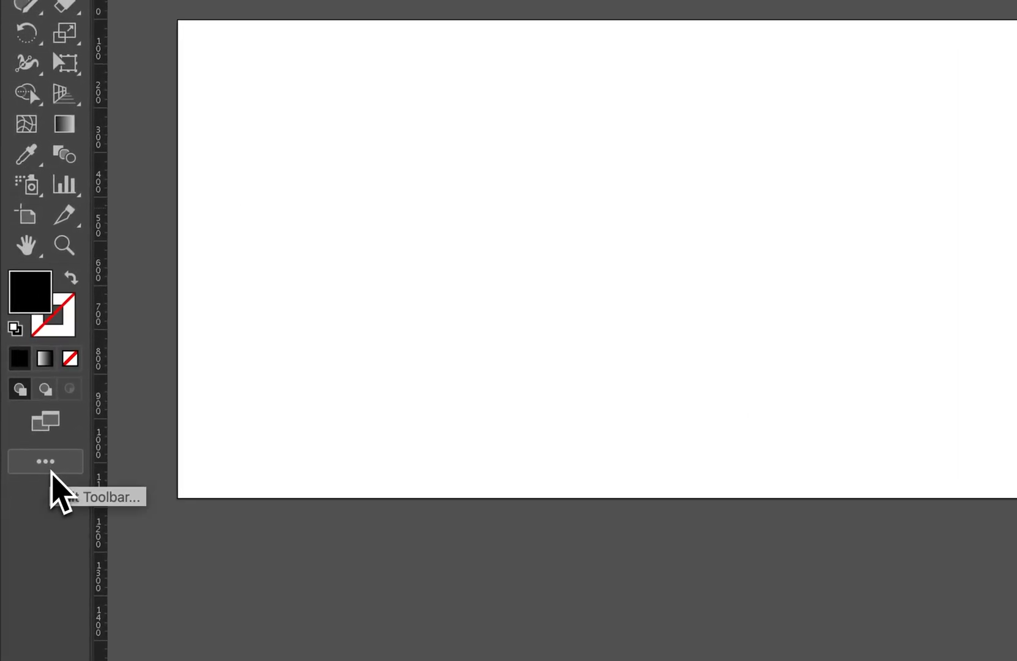
{"action": "left_click", "coordinate": [45, 461]}
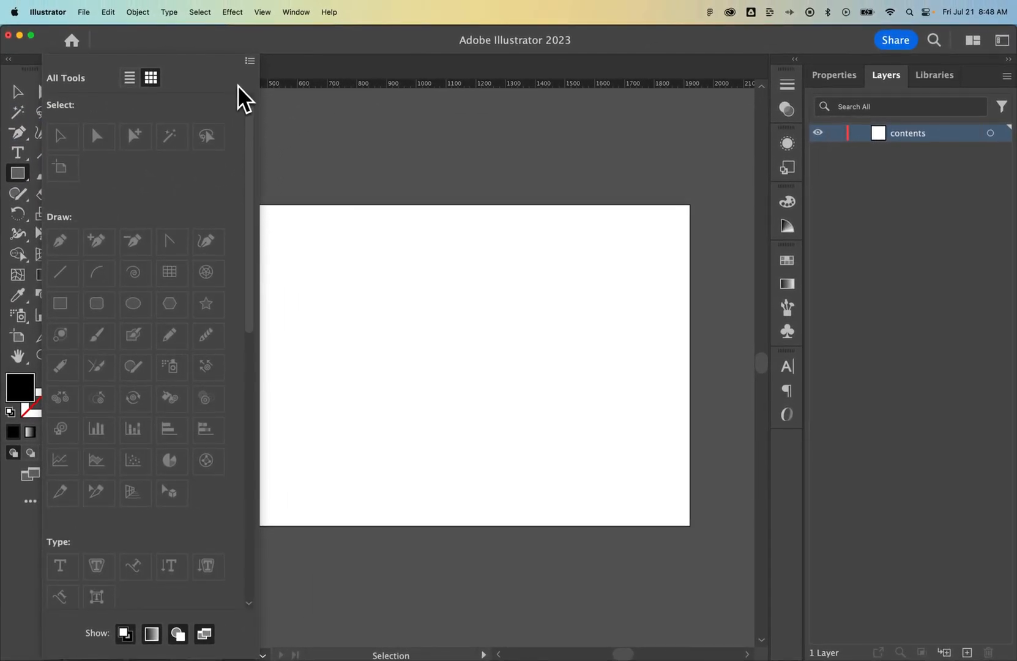
{"action": "left_click", "coordinate": [250, 60]}
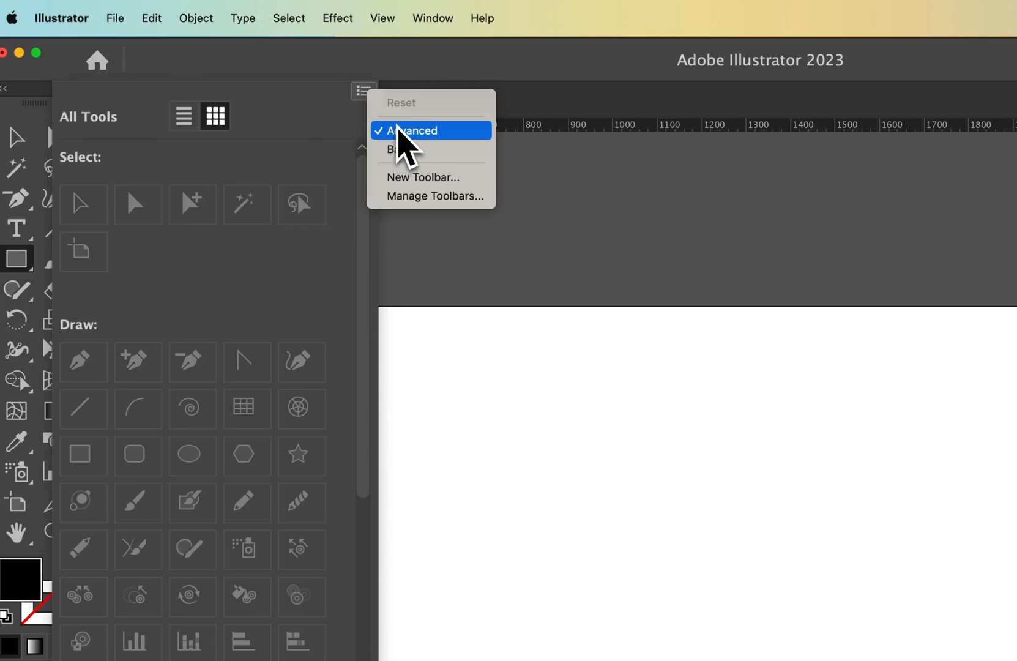
{"action": "left_click", "coordinate": [415, 131]}
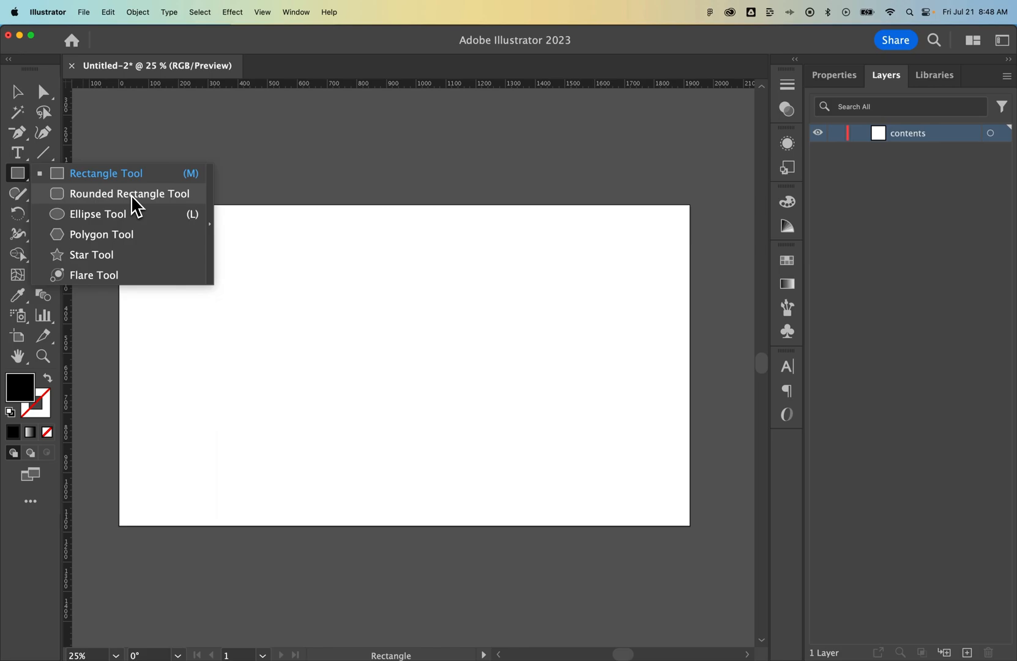
- Select the Rectangle Tool and draw a large black square-cornered rectangle on the left of the artboard
{"action": "left_click", "coordinate": [128, 194]}
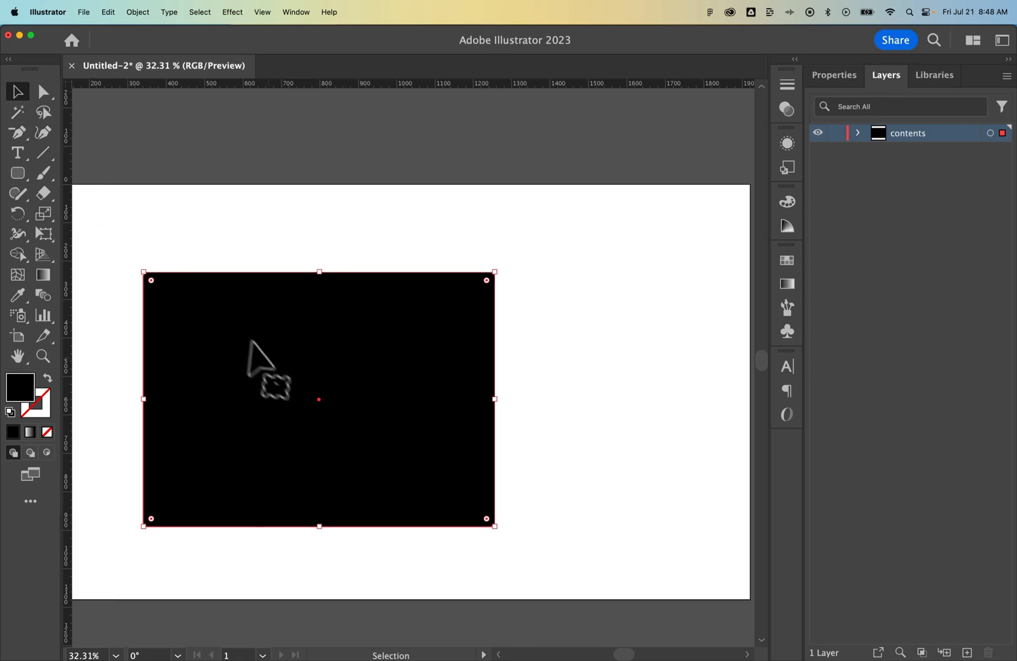
- Verify Corner Widget is shown in the View menu and drag a widget inward to round all four corners
{"action": "left_click", "coordinate": [262, 12]}
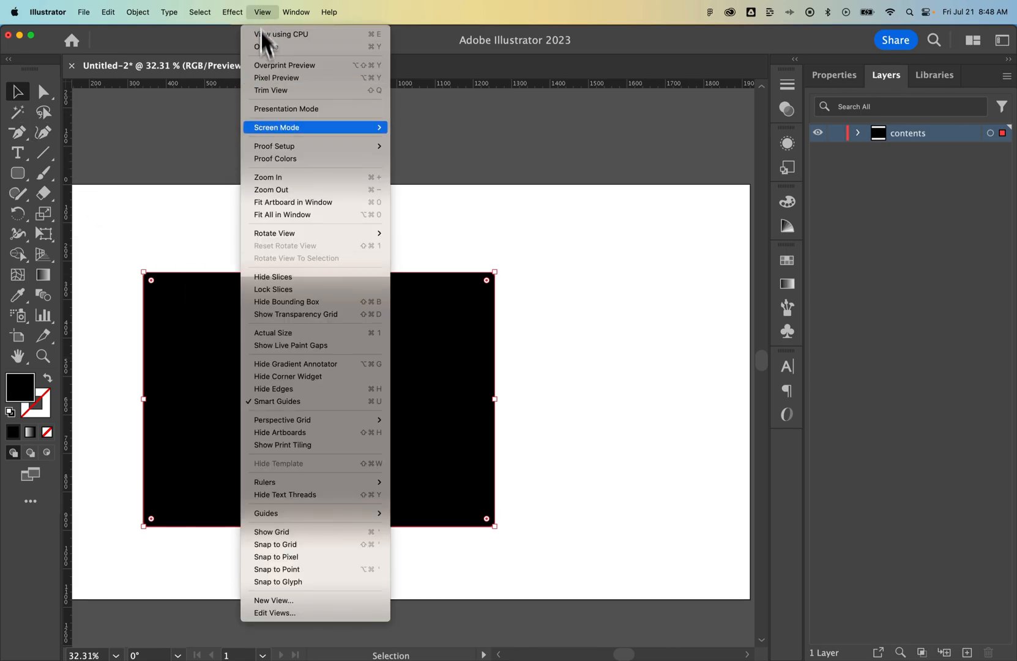
{"action": "mouse_move", "coordinate": [310, 375]}
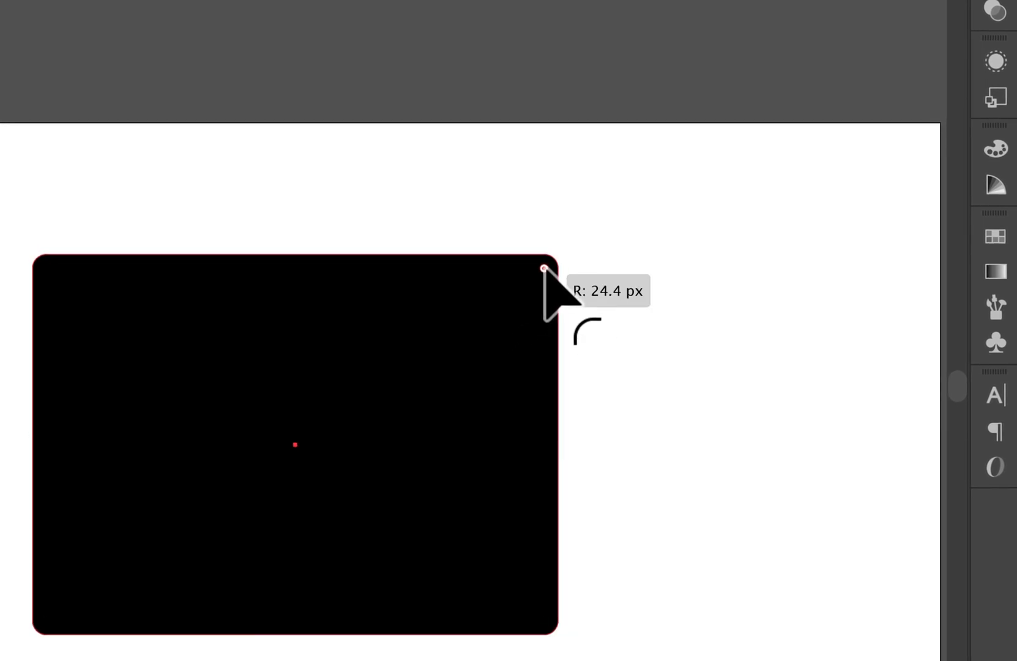
{"action": "left_click_drag", "start_coordinate": [543, 267], "coordinate": [410, 399]}
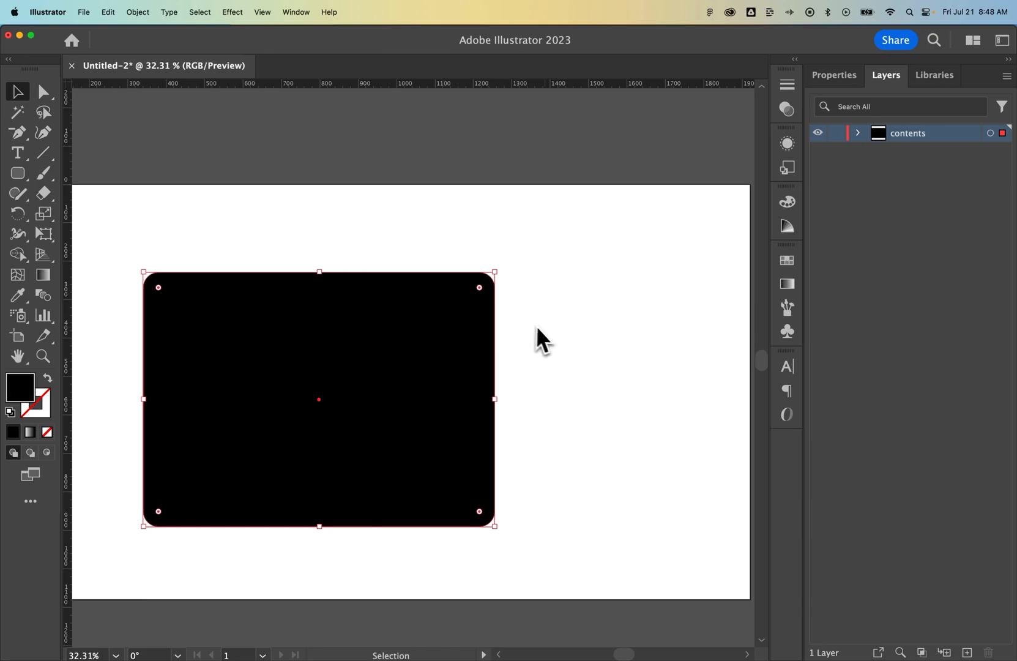
{"action": "mouse_move", "coordinate": [551, 347]}
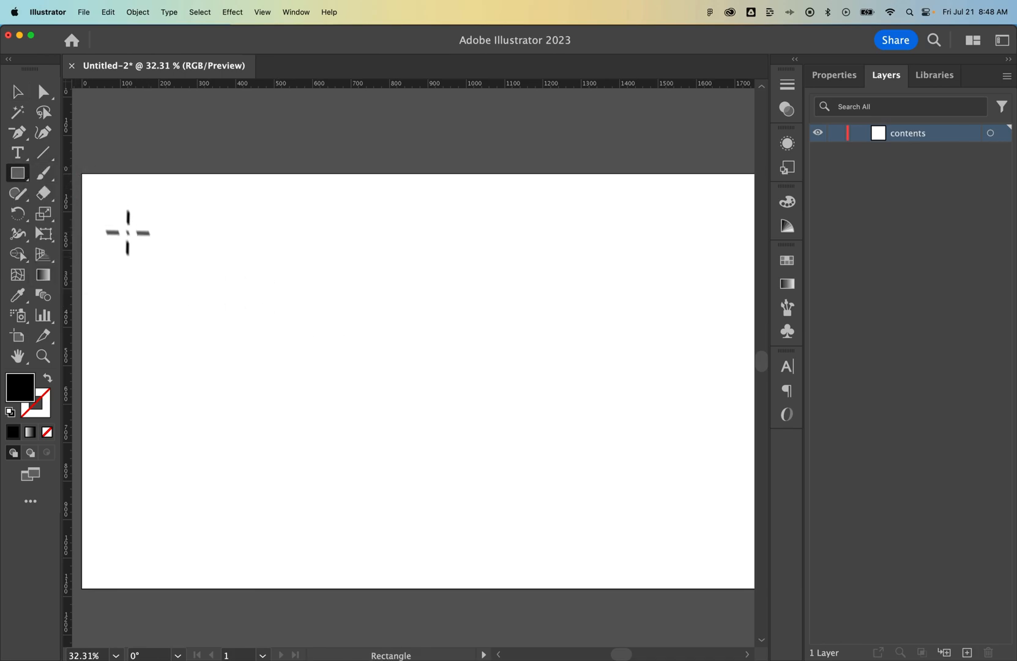
- Drag out a new wide black rectangle with slightly rounded corners on the artboard
{"action": "left_click_drag", "start_coordinate": [127, 219], "coordinate": [692, 455]}
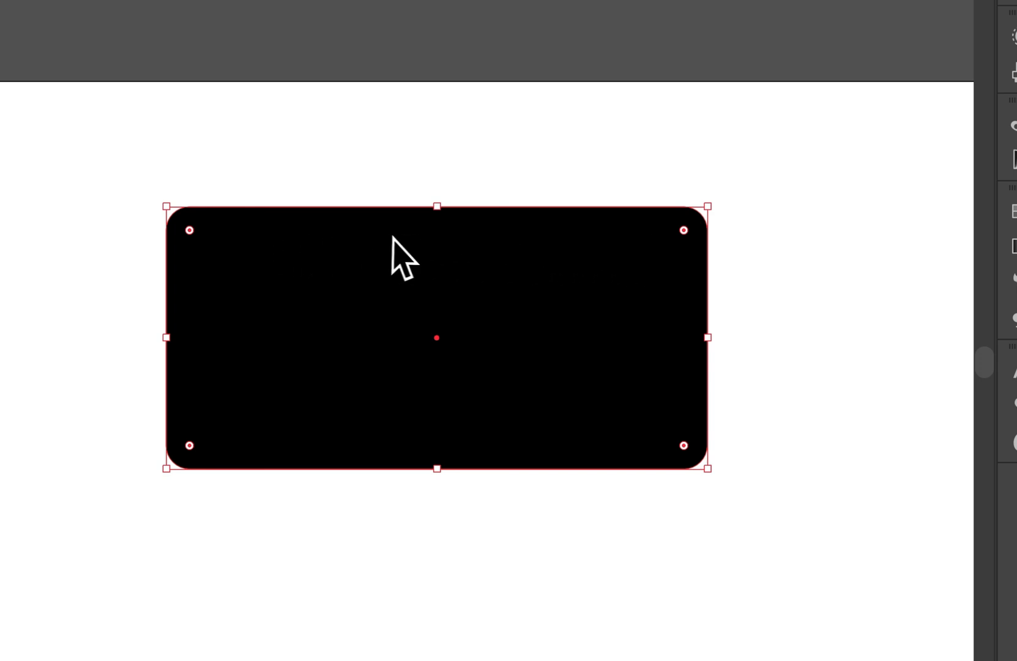
{"action": "mouse_move", "coordinate": [554, 253]}
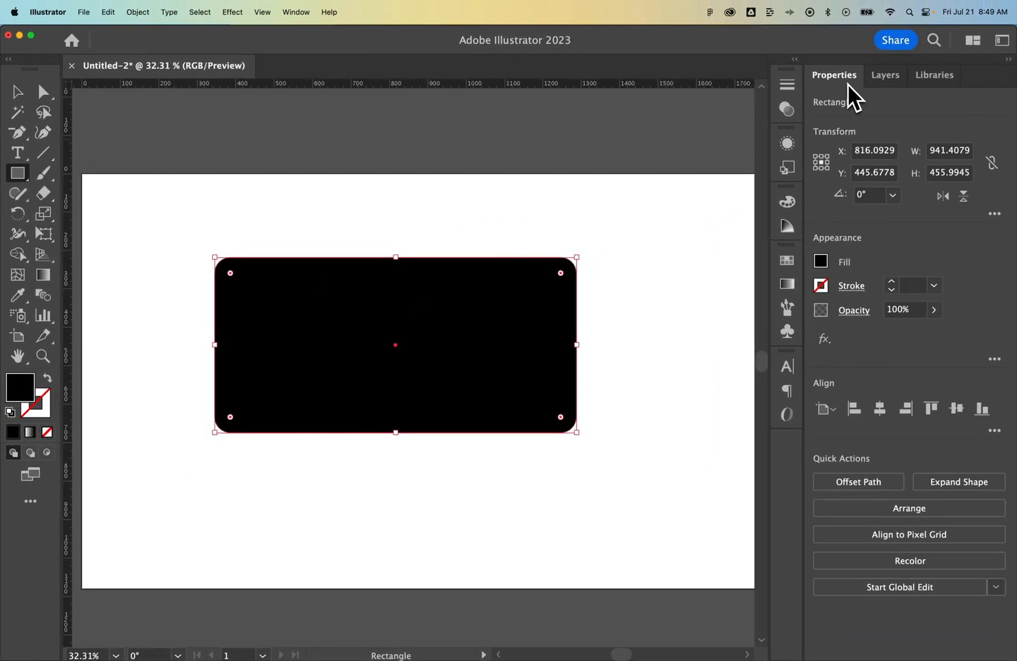
- Unlink the corner radii in Transform options and set the right corners to 100 px, cancelling the stray Rectangle dialog
{"action": "left_click", "coordinate": [995, 214]}
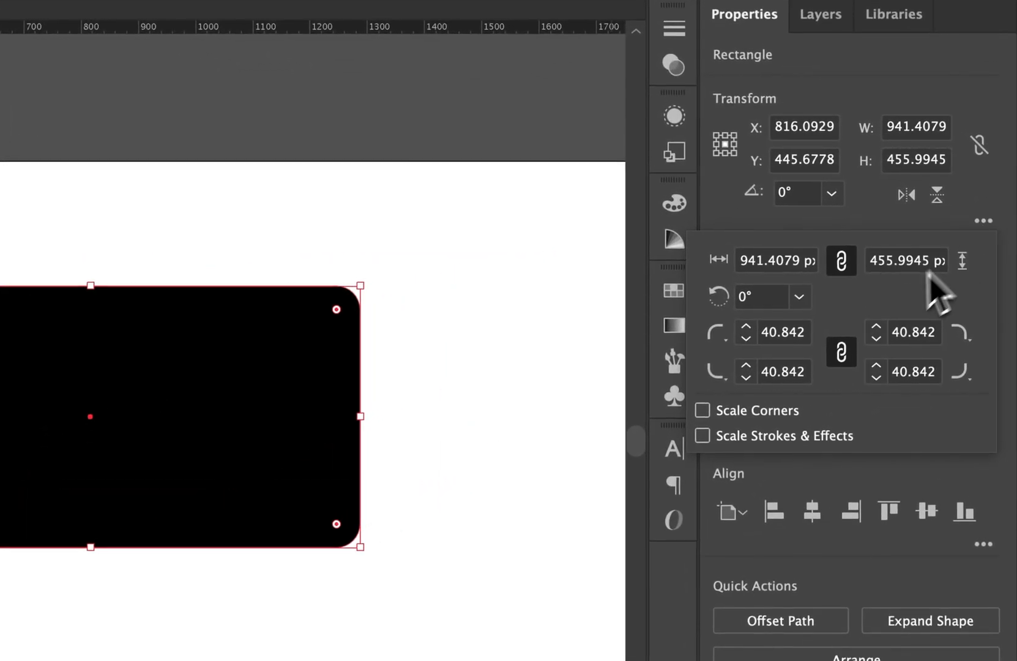
{"action": "mouse_move", "coordinate": [788, 350]}
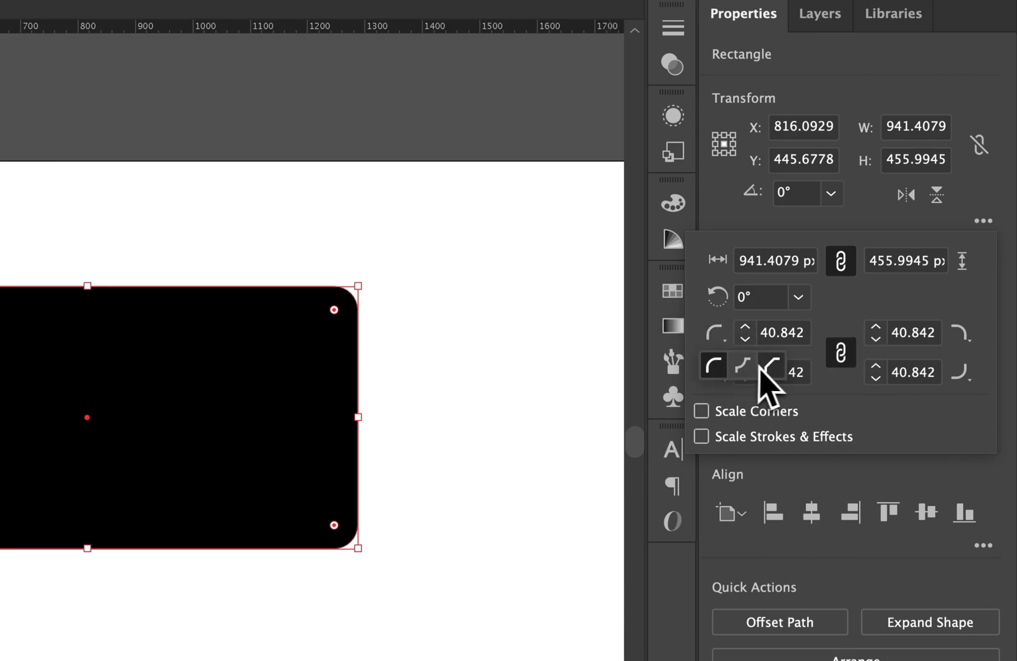
{"action": "left_click", "coordinate": [743, 367]}
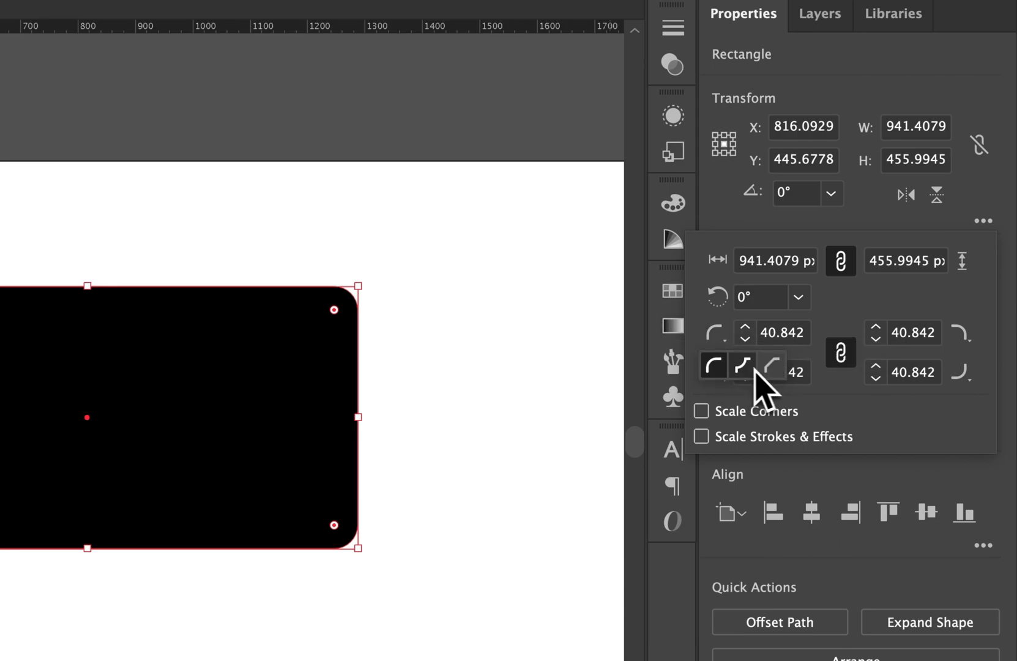
{"action": "left_click", "coordinate": [782, 333]}
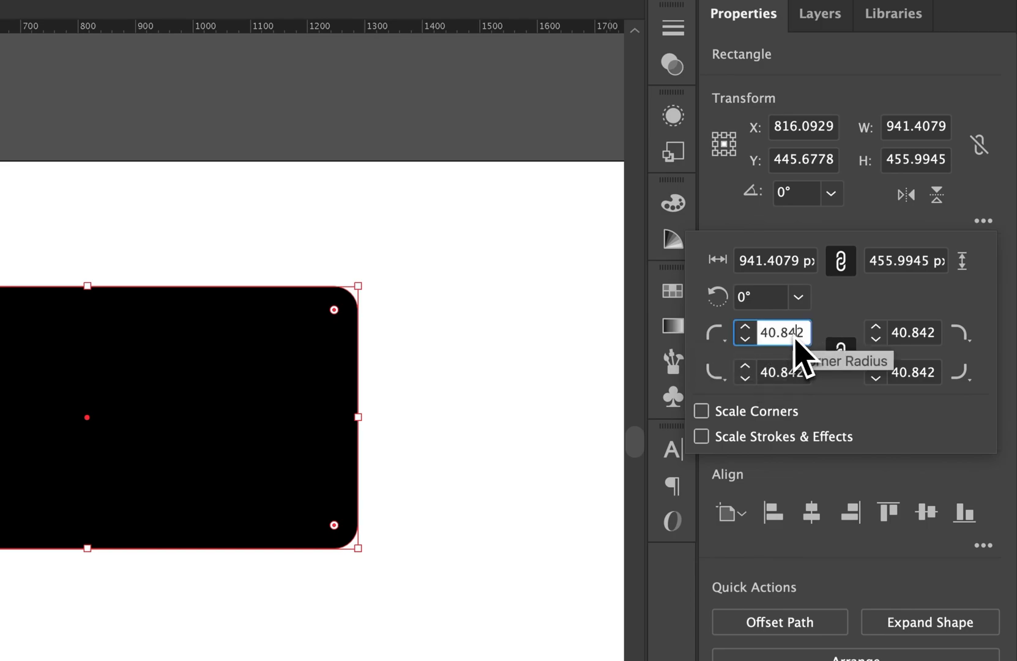
{"action": "mouse_move", "coordinate": [839, 363]}
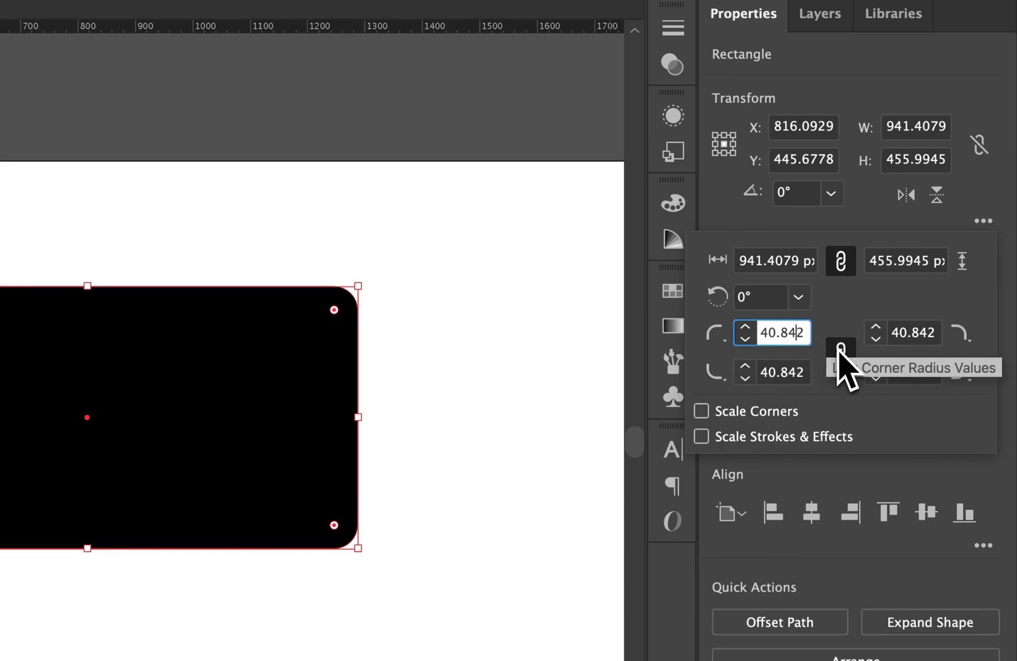
{"action": "left_click", "coordinate": [839, 350]}
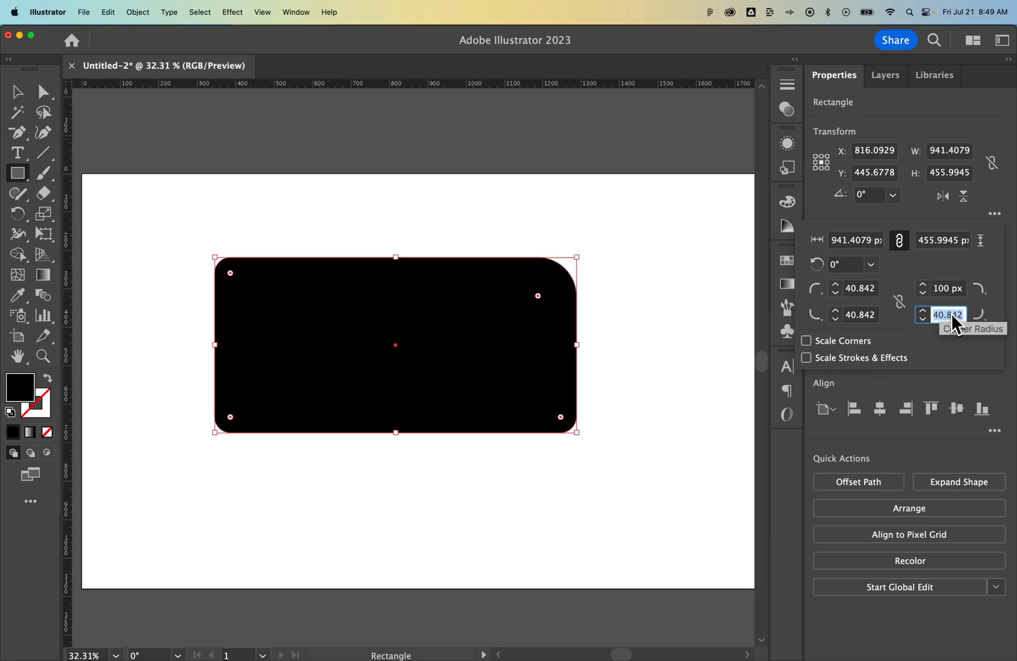
{"action": "type", "text": "100"}
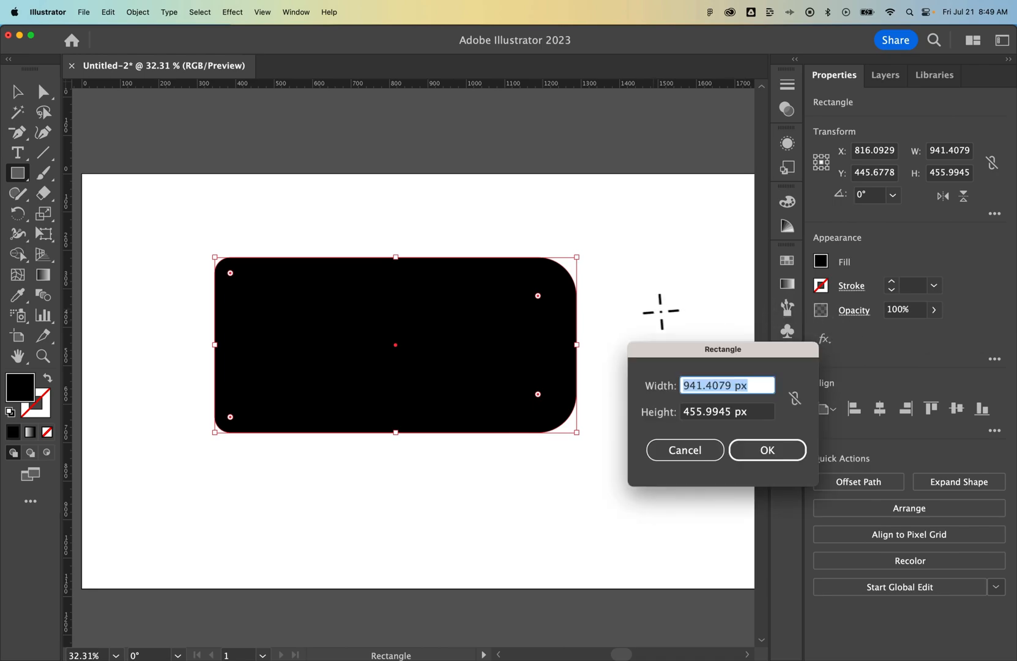
{"action": "left_click", "coordinate": [767, 449]}
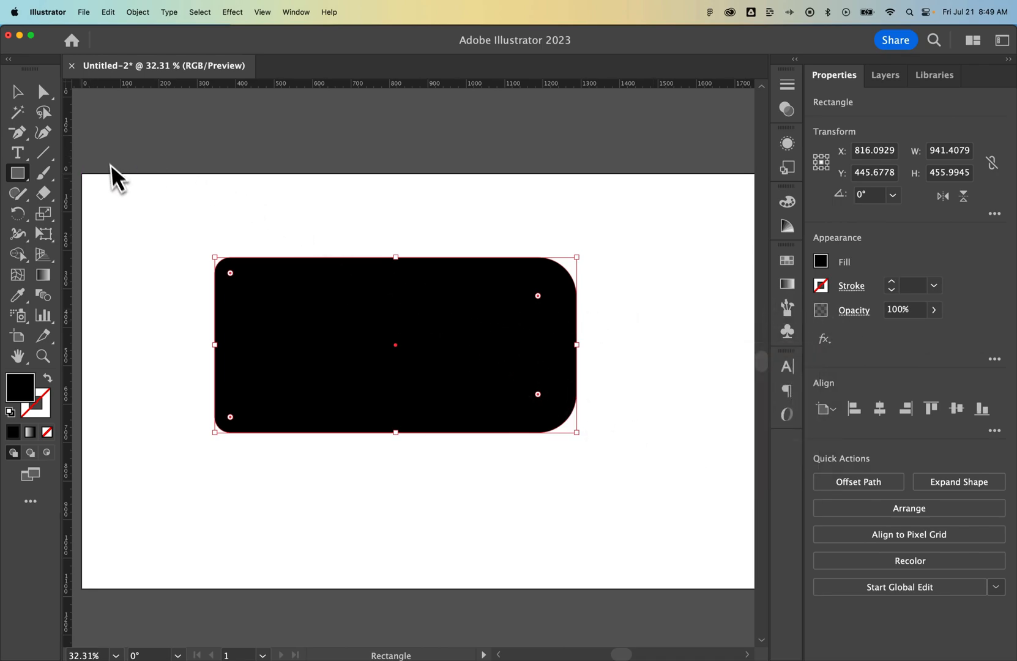
- With Direct Selection, marquee the left anchors and drag their corner widget out to zero radius for square left corners
{"action": "left_click", "coordinate": [44, 91]}
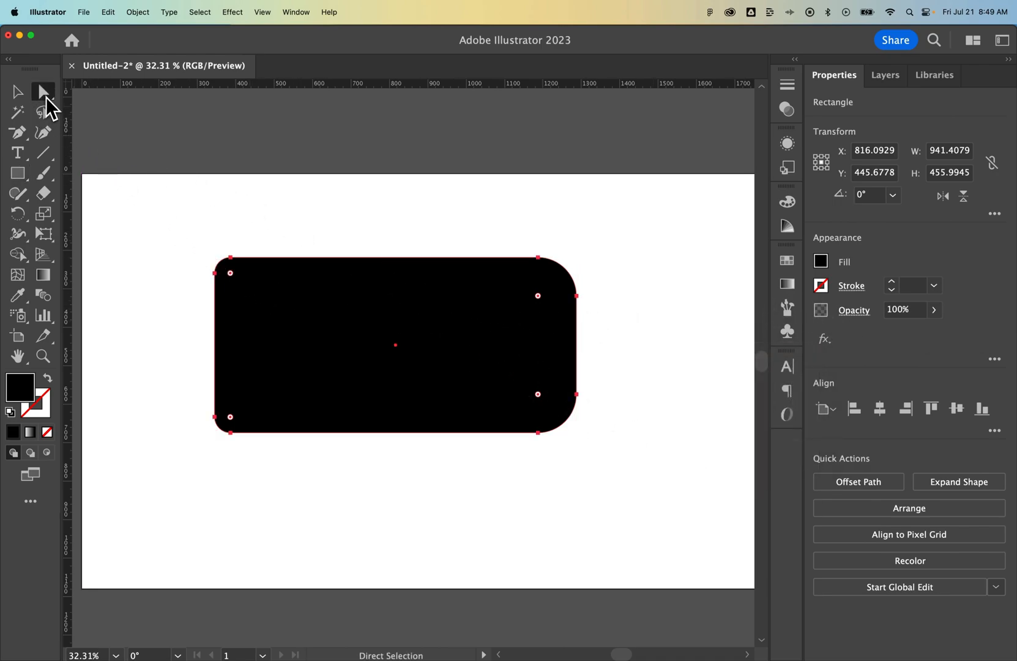
{"action": "mouse_move", "coordinate": [273, 254]}
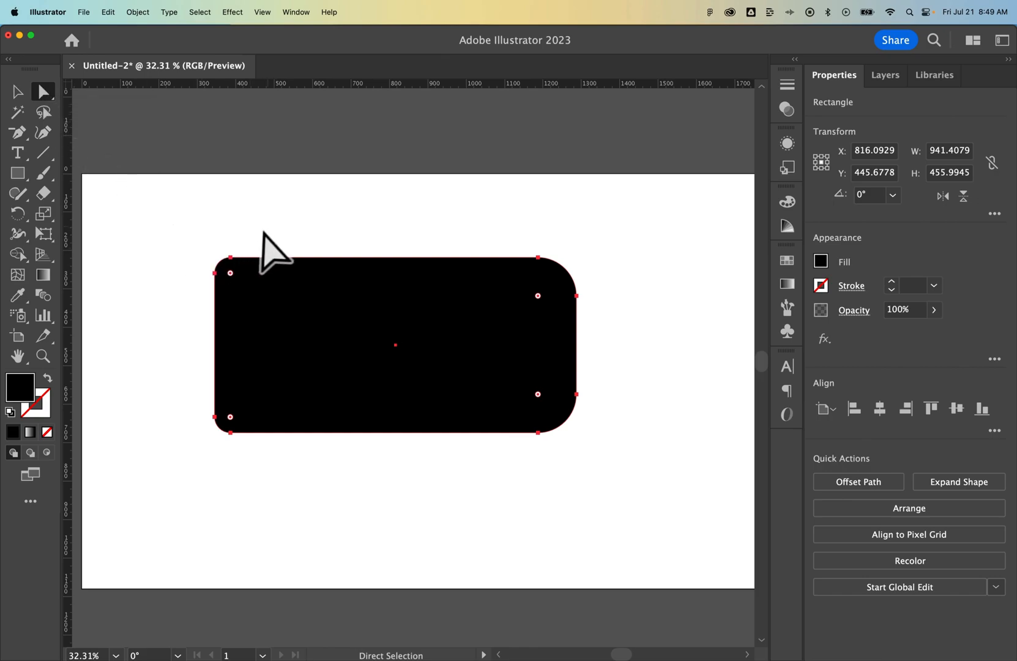
{"action": "left_click_drag", "start_coordinate": [269, 254], "coordinate": [204, 489]}
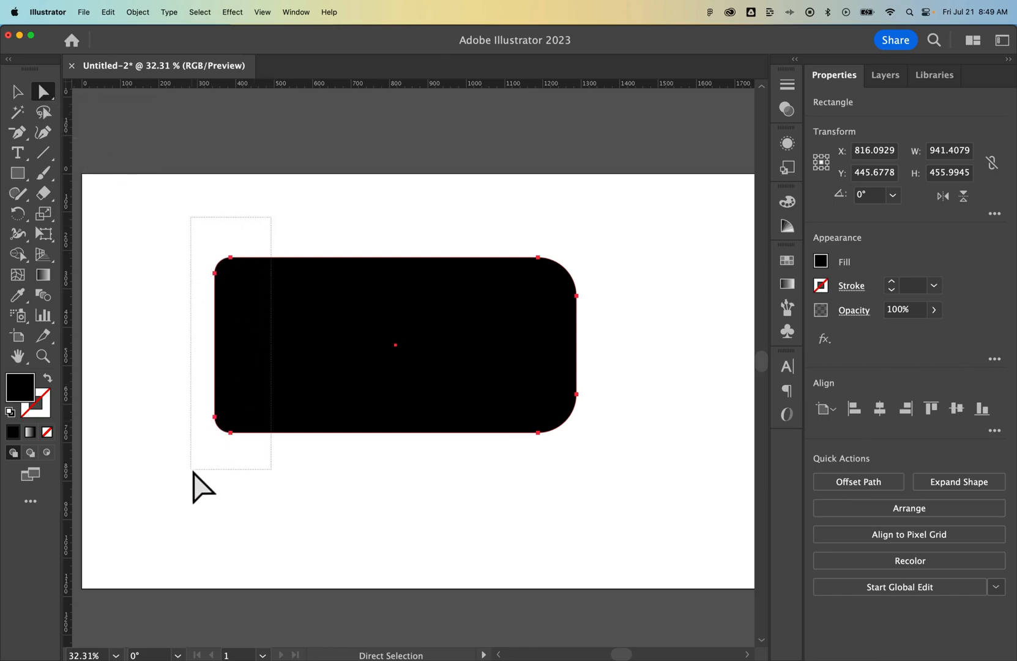
{"action": "left_click", "coordinate": [230, 273]}
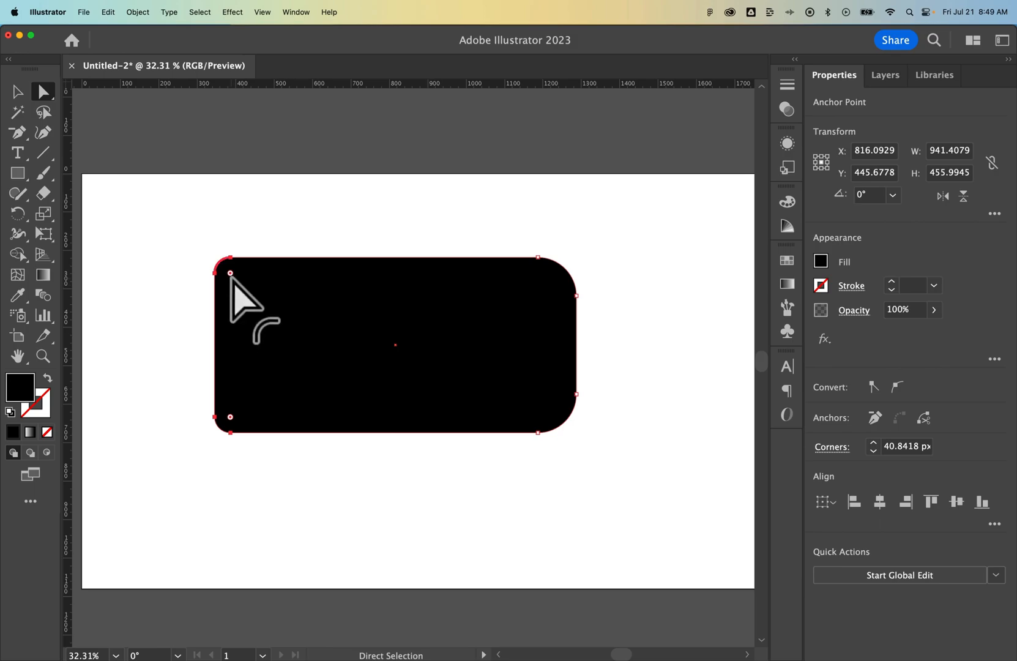
{"action": "left_click_drag", "start_coordinate": [230, 273], "coordinate": [221, 265]}
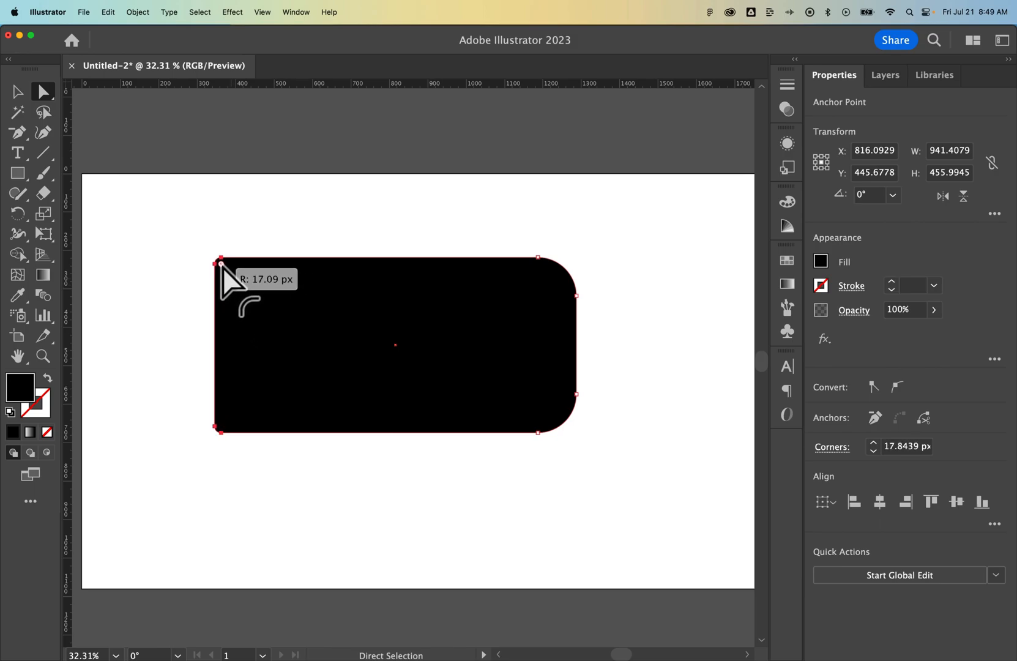
{"action": "left_click_drag", "start_coordinate": [226, 265], "coordinate": [324, 340]}
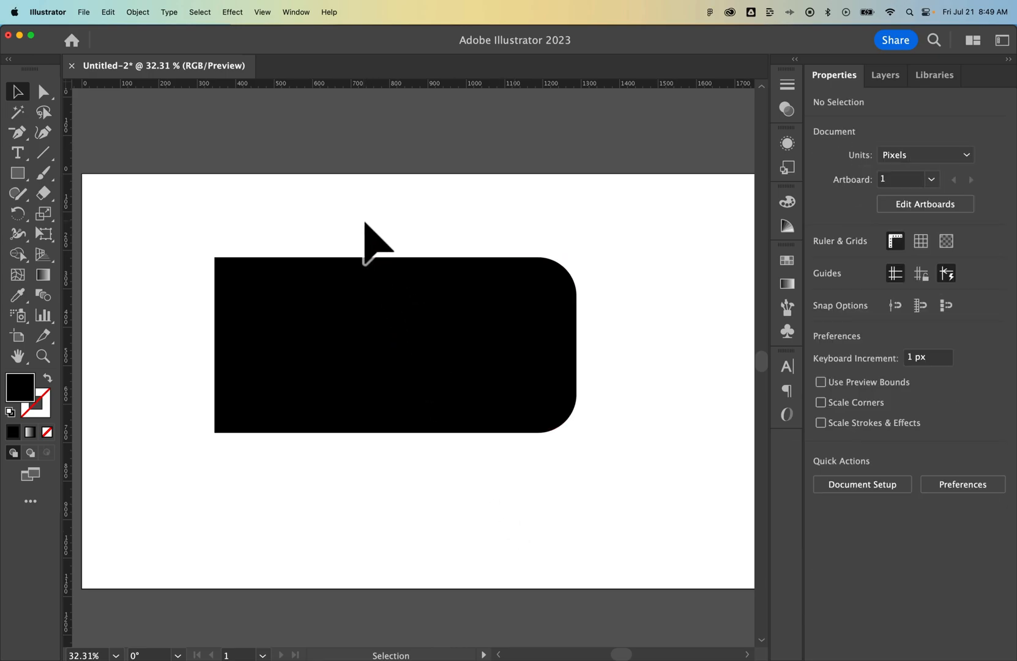
{"action": "left_click", "coordinate": [394, 344]}
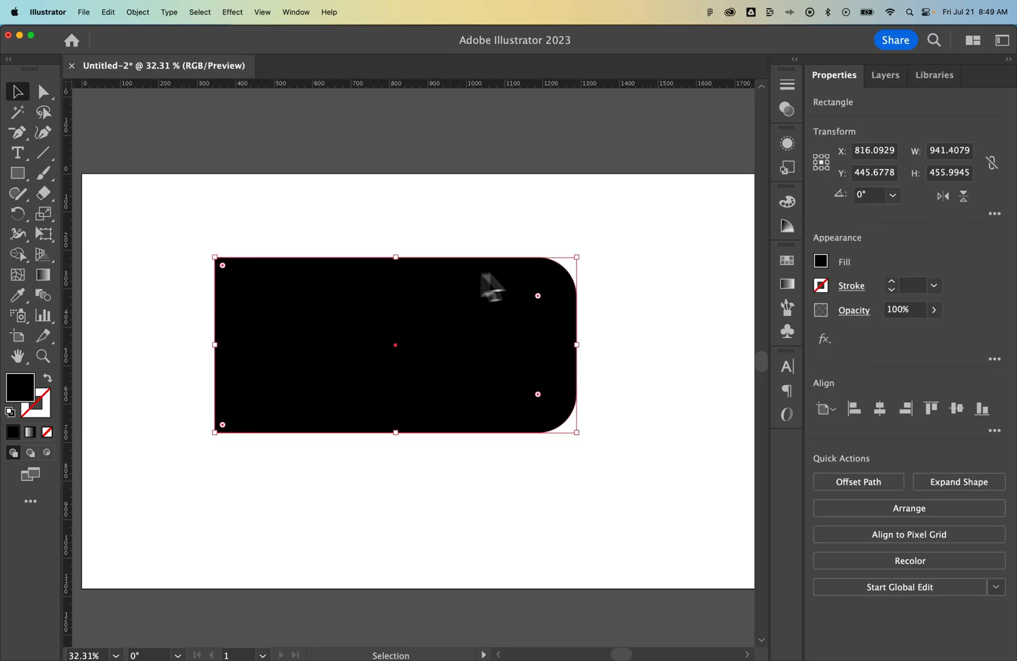
{"action": "left_click", "coordinate": [995, 214]}
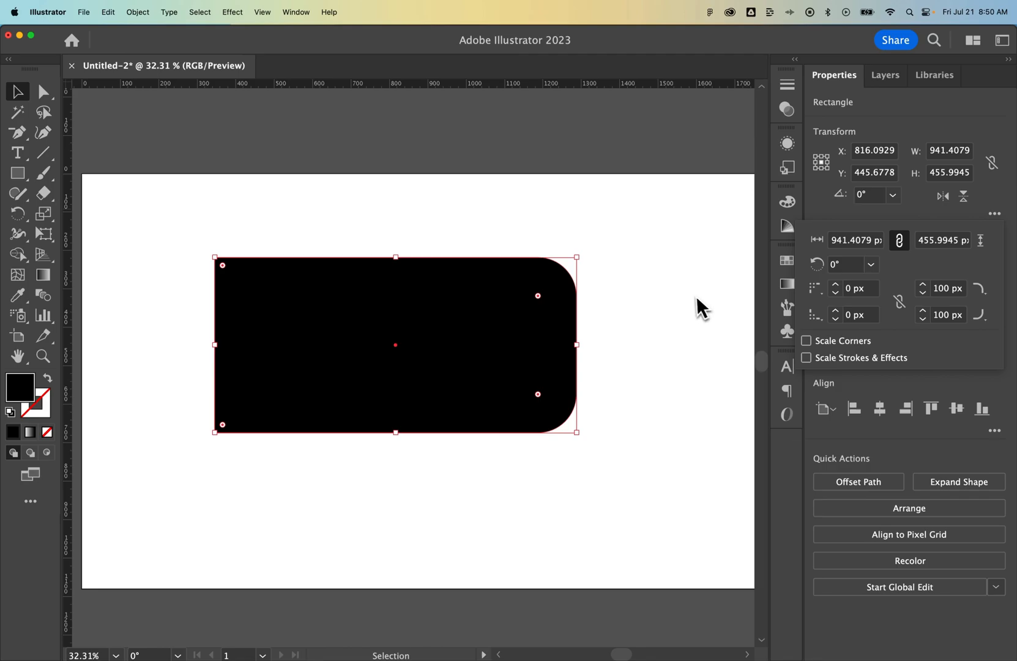
{"action": "left_click", "coordinate": [694, 318]}
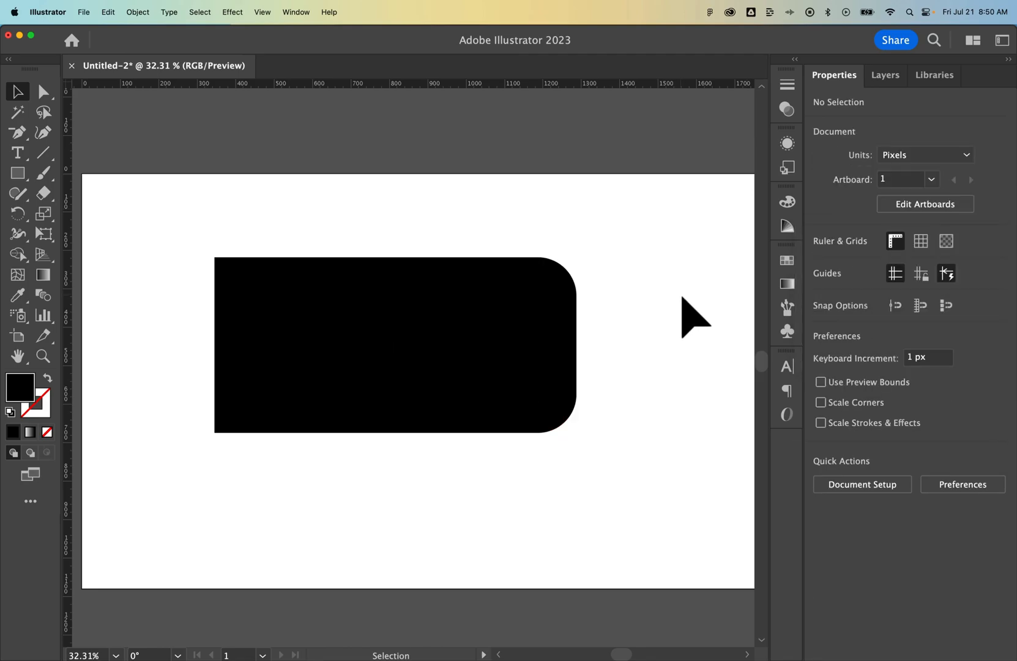